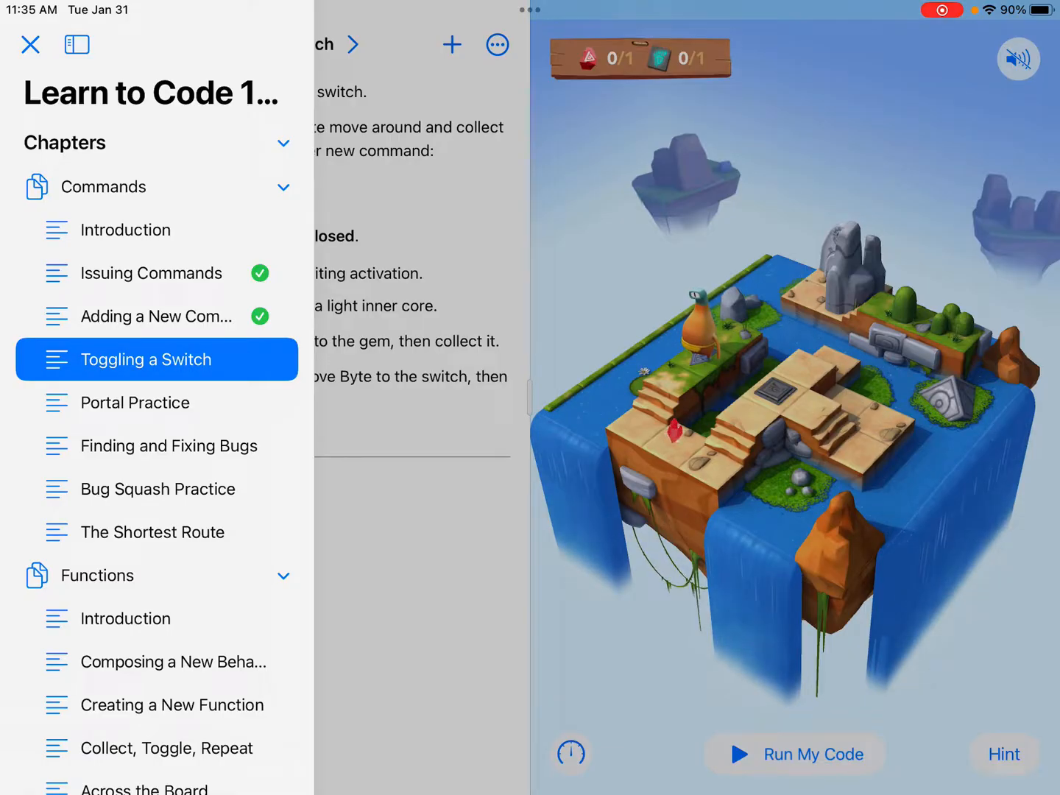
# - Hide the Chapters sidebar to reveal the Toggling a Switch puzzle page
pyautogui.click(145, 359)
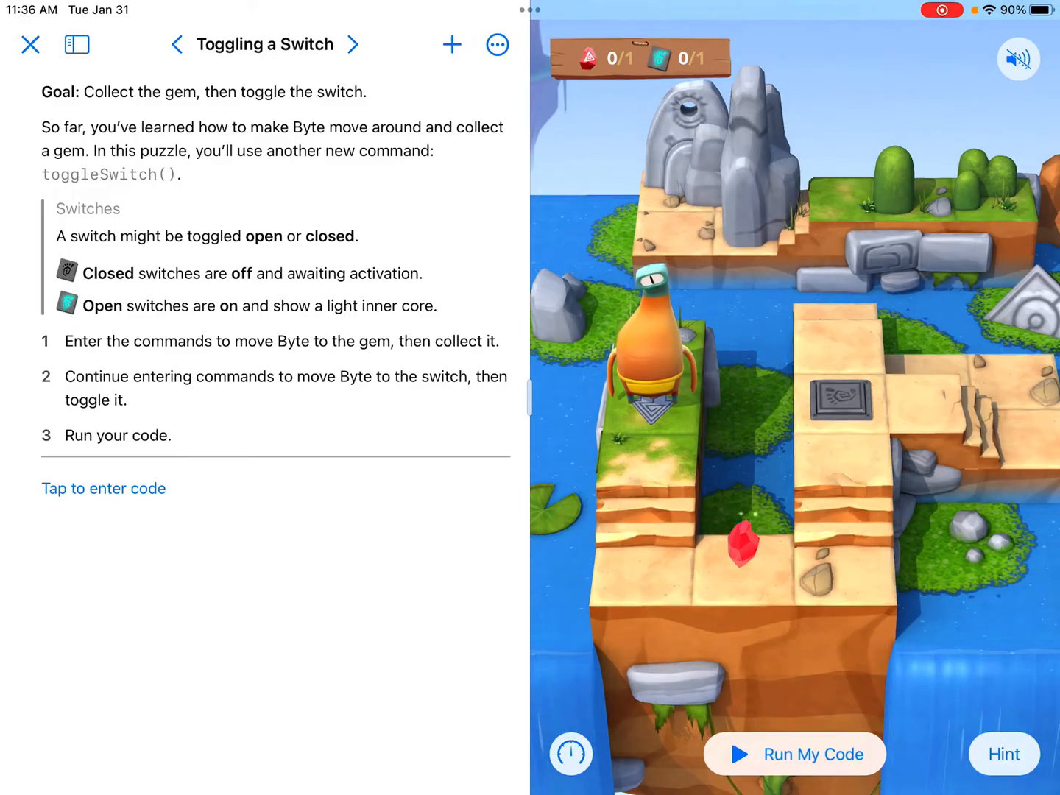
# - Enter moveForward(), moveForward(), turnLeft(), moveForward(), then run the code
pyautogui.click(103, 488)
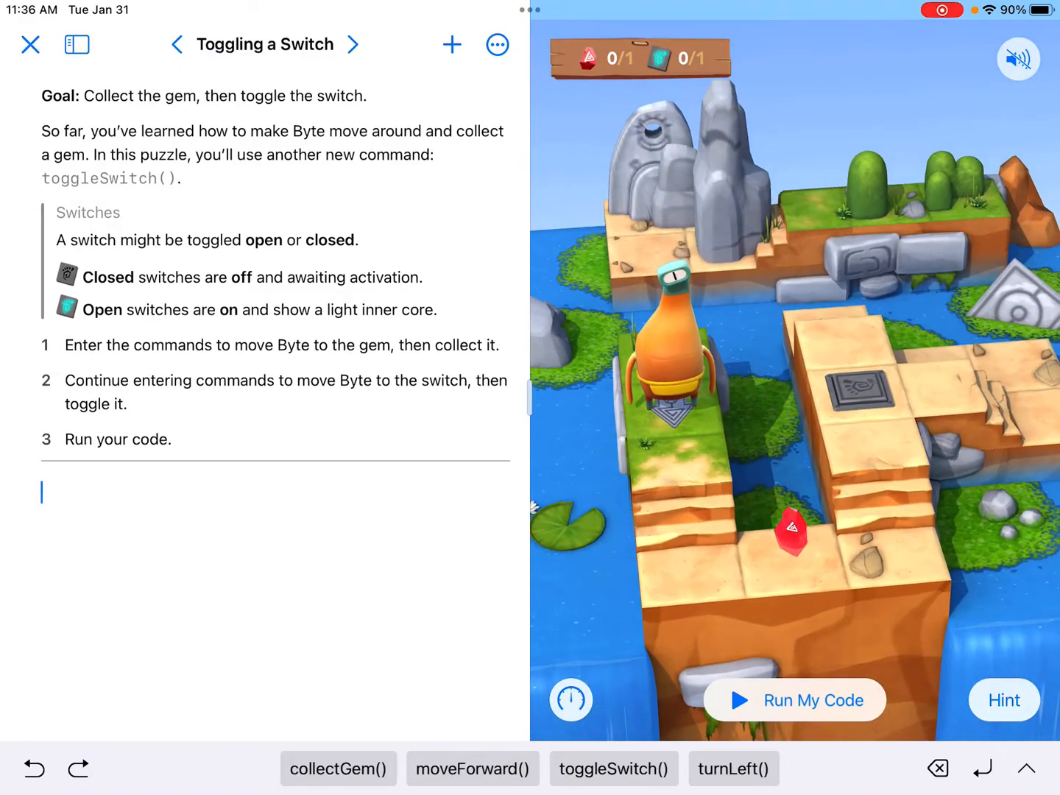
pyautogui.click(473, 768)
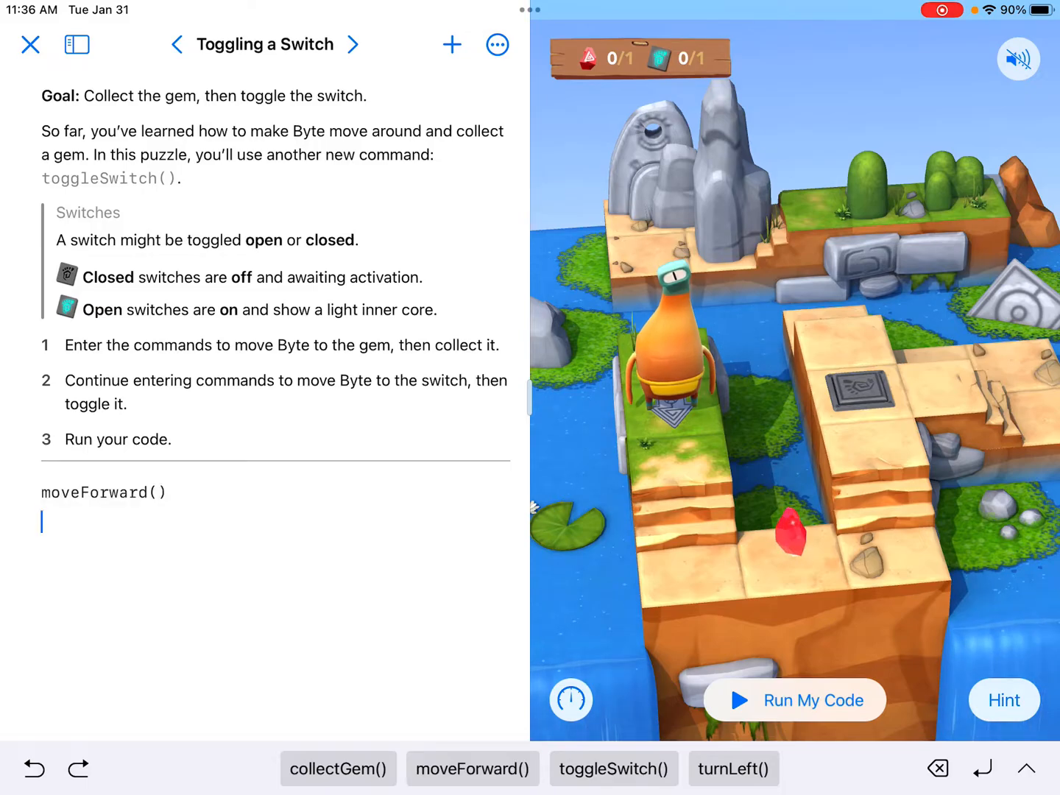
pyautogui.click(471, 769)
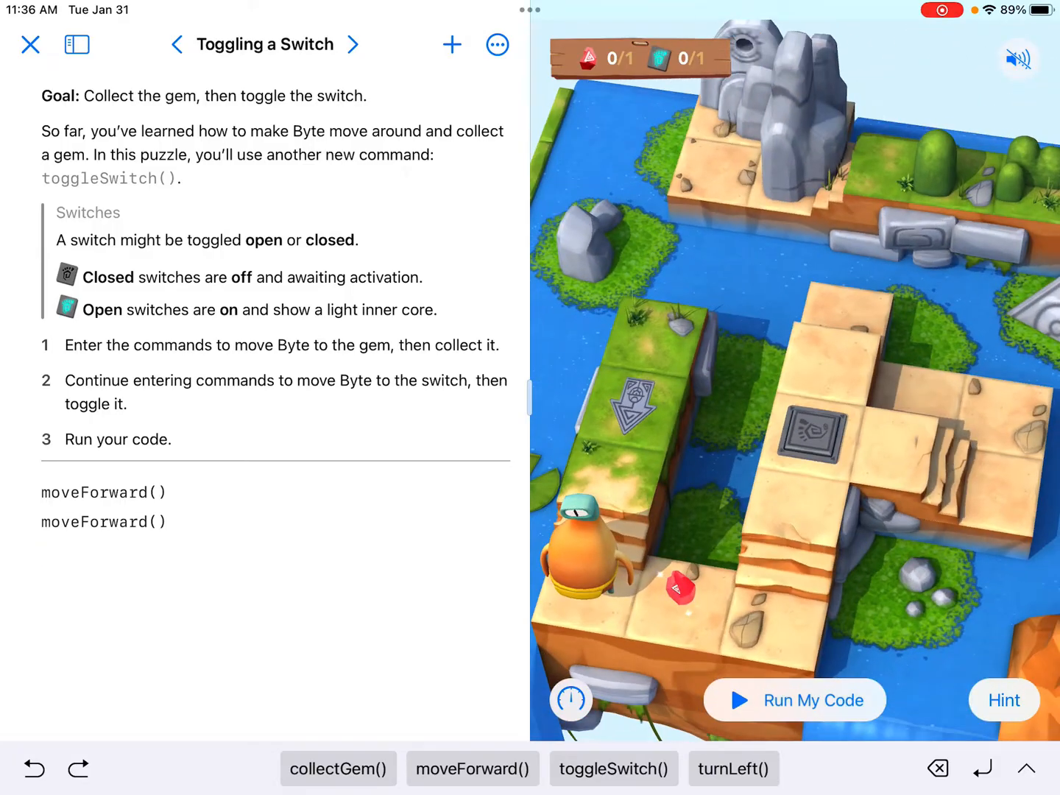
pyautogui.click(733, 767)
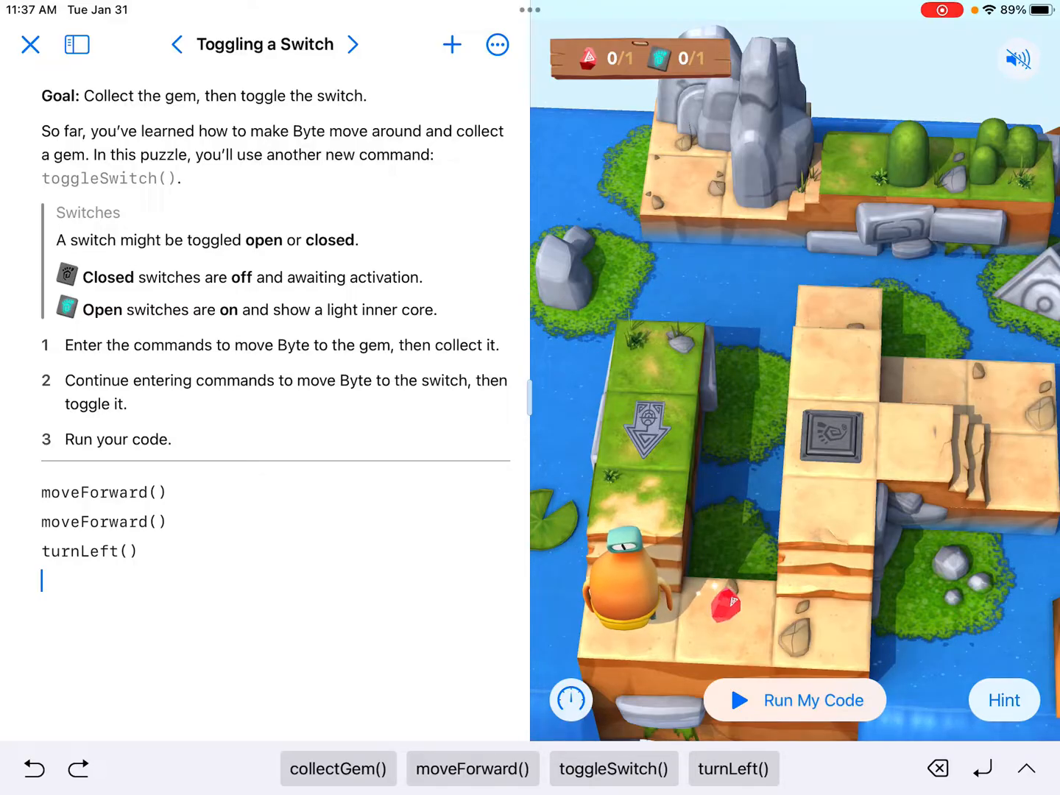
pyautogui.click(473, 768)
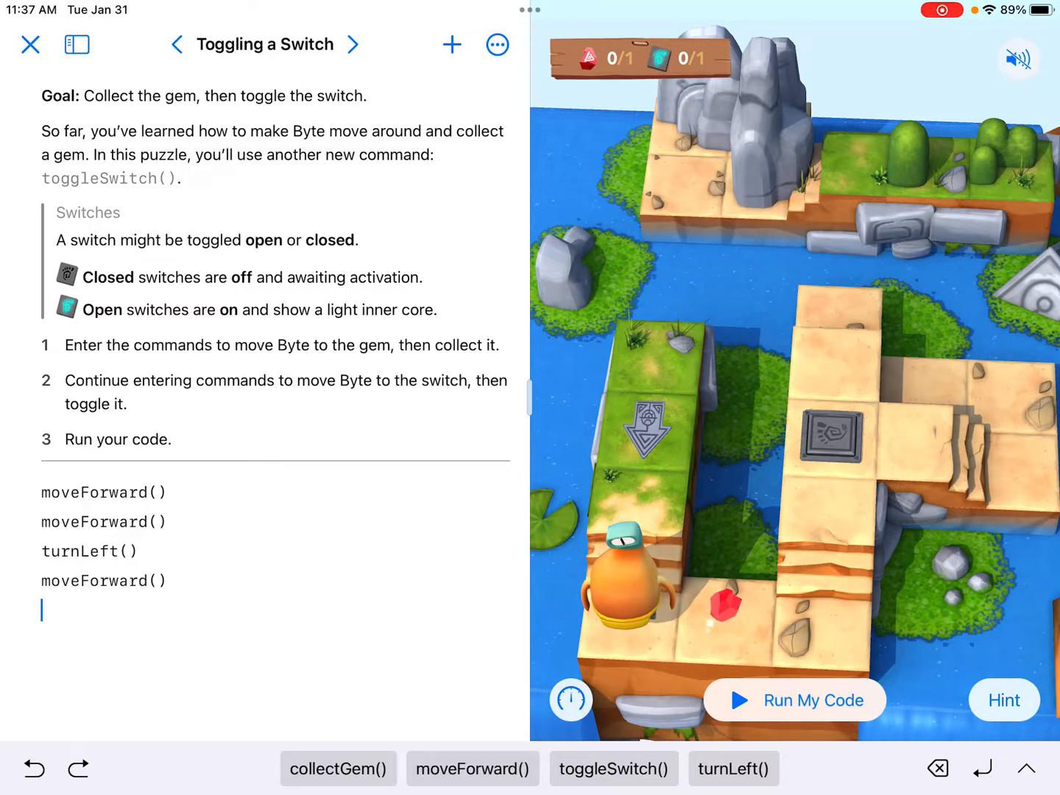
pyautogui.click(794, 700)
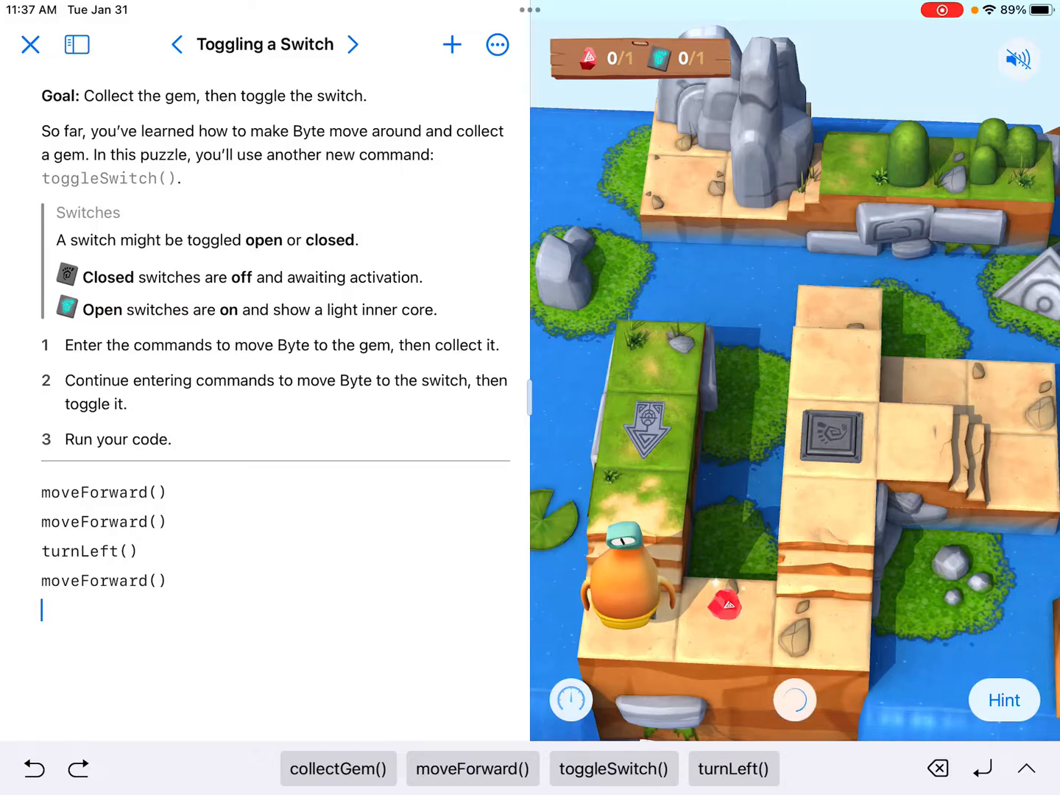
# - Append collectGem(), moveForward(), turnLeft() and two moveForward() calls for nine commands
pyautogui.click(794, 699)
pyautogui.write('collectGem()')
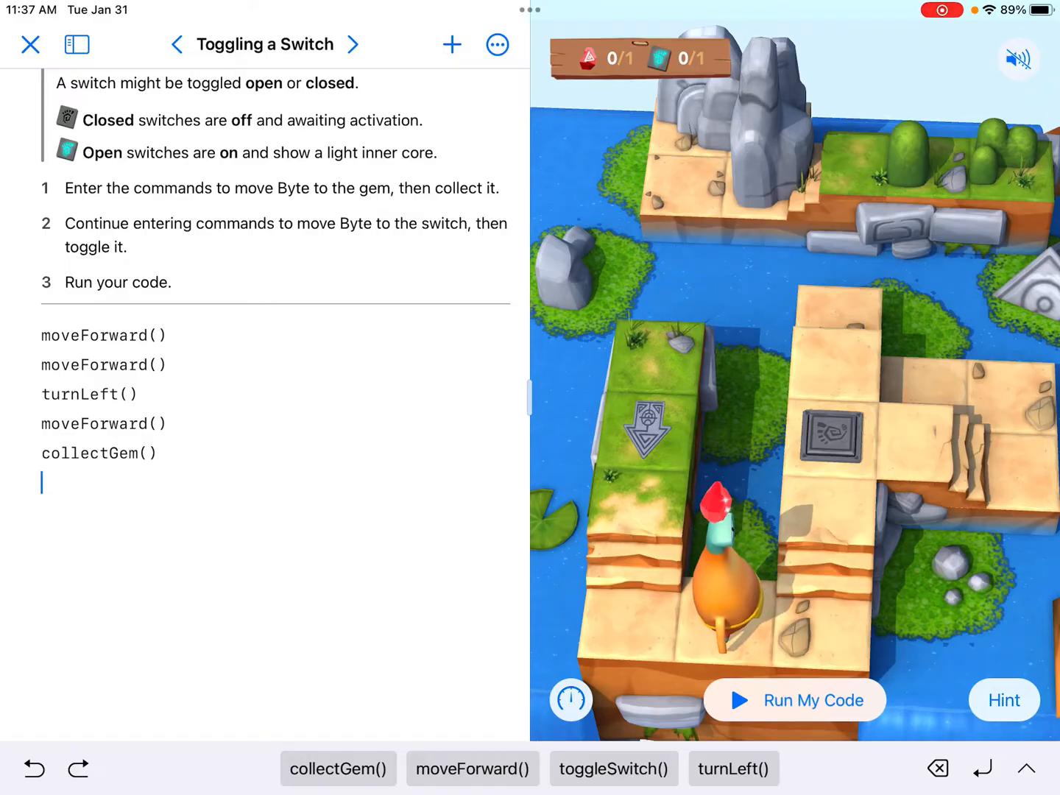
pyautogui.click(472, 768)
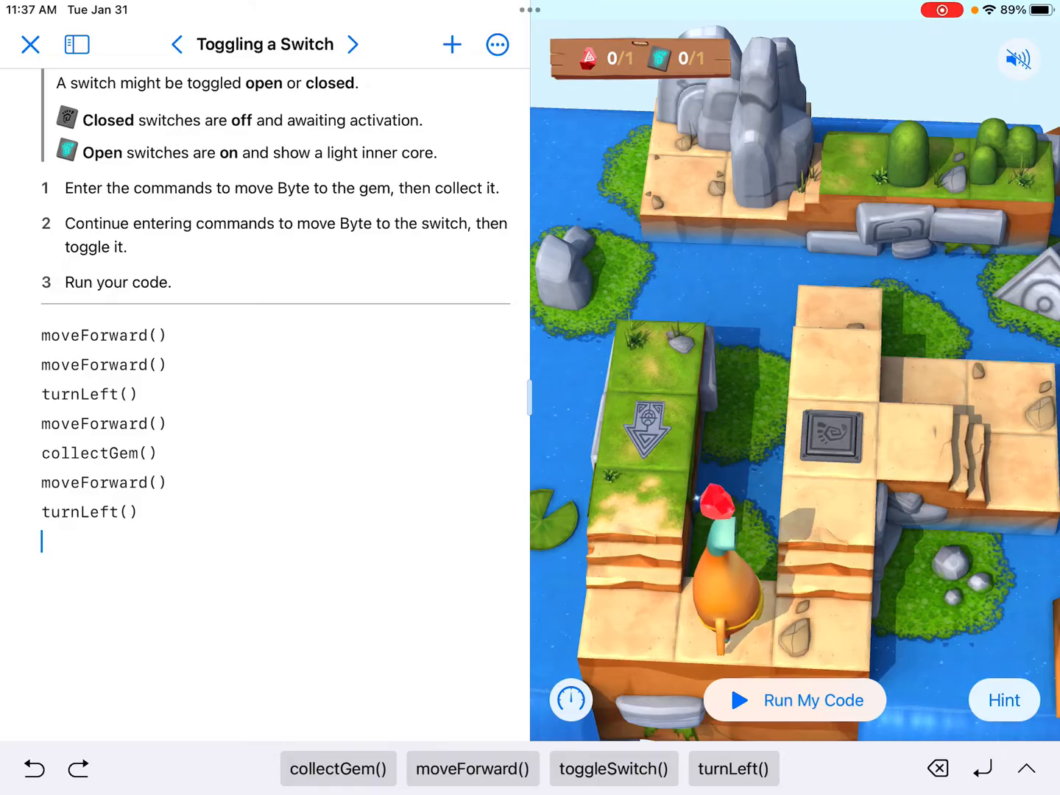
pyautogui.click(472, 768)
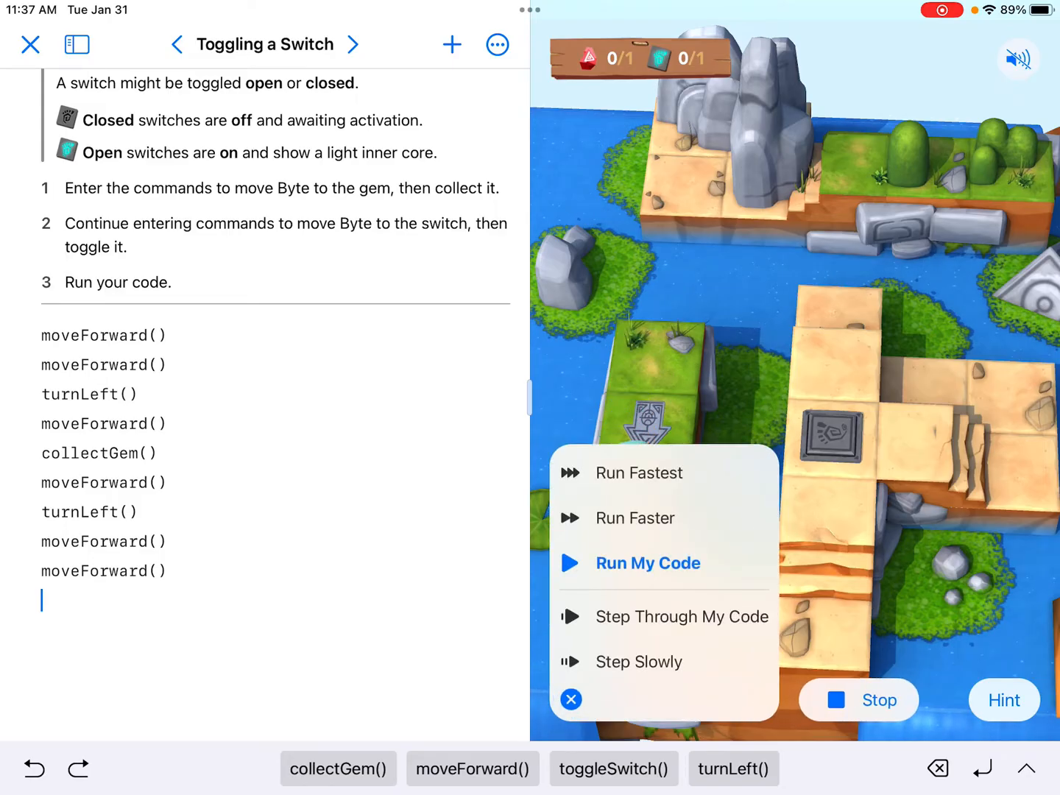
# - Run the code faster to reach the switch, then append toggleSwitch()
pyautogui.click(647, 563)
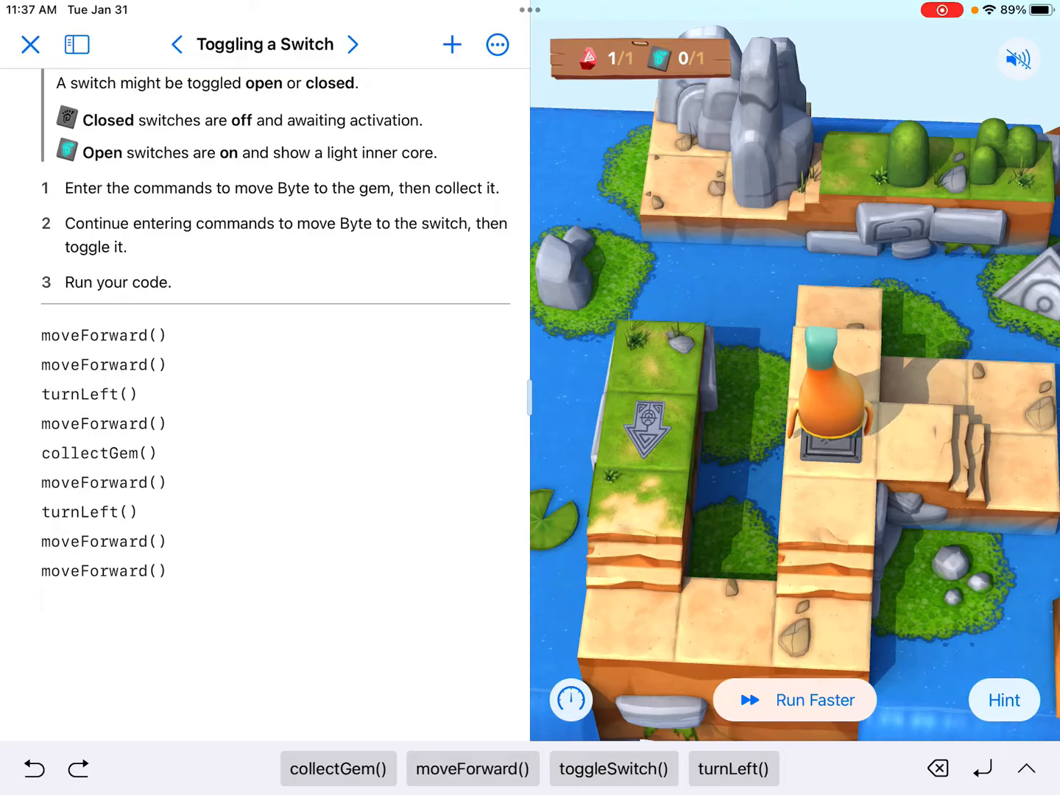
pyautogui.click(613, 768)
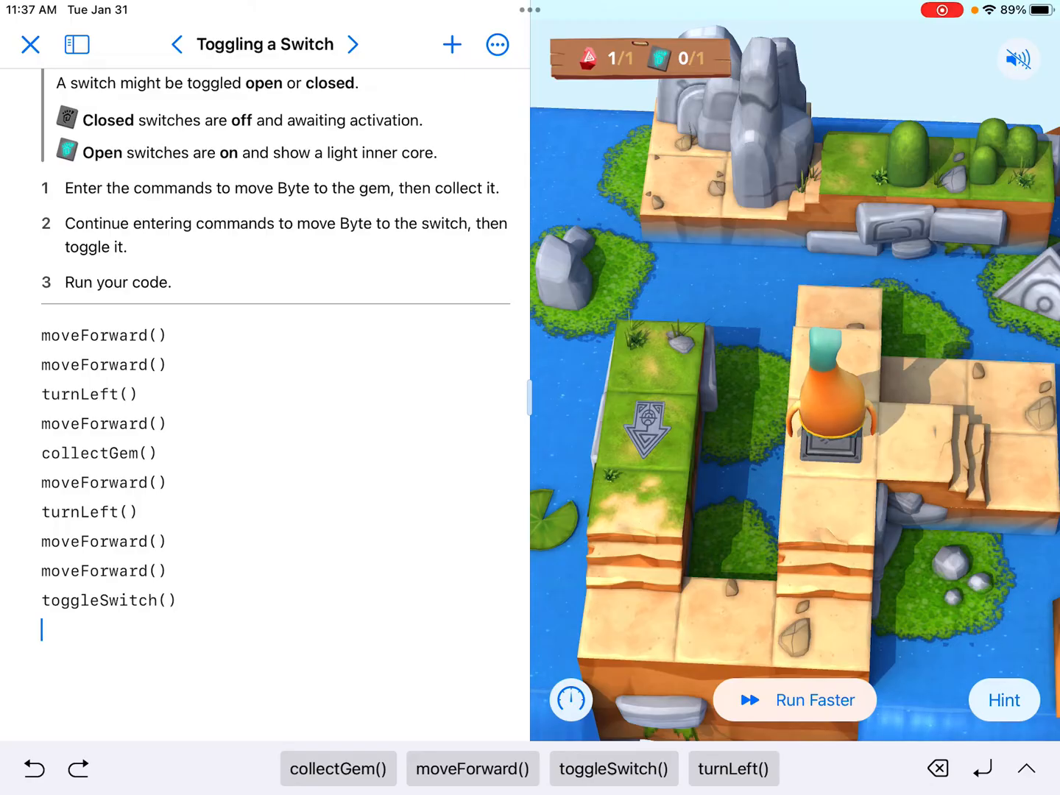
# - Rerun the completed ten-command code faster from the start
pyautogui.click(793, 700)
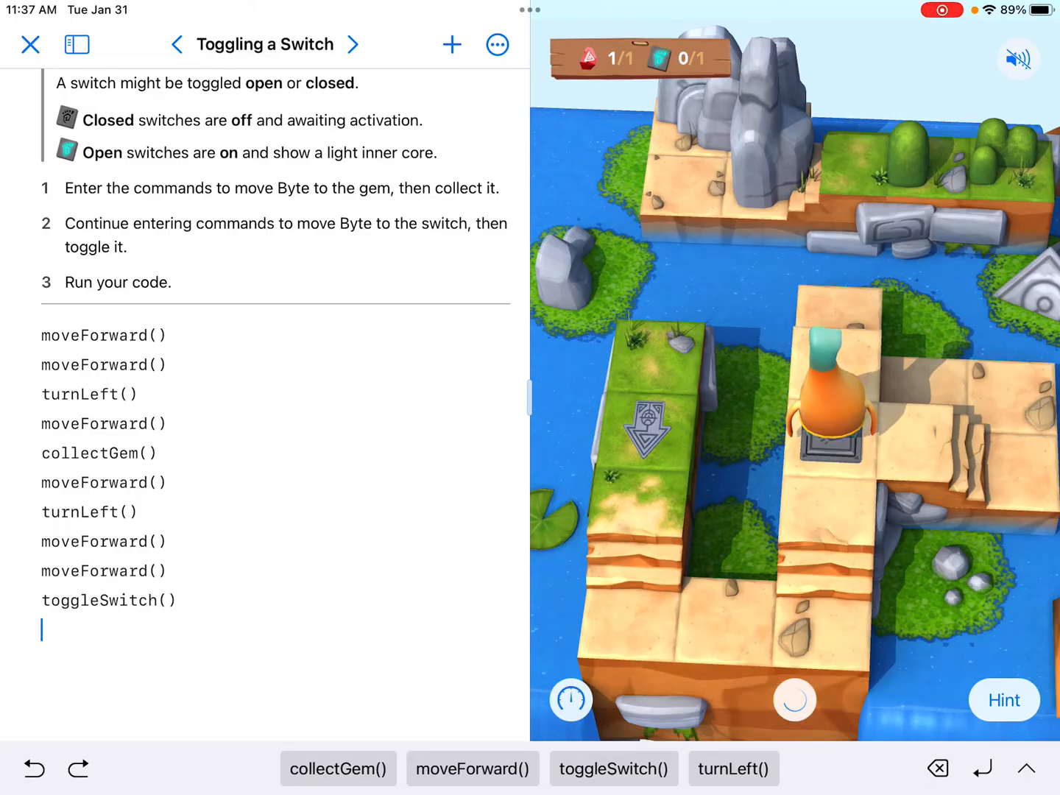
pyautogui.click(794, 700)
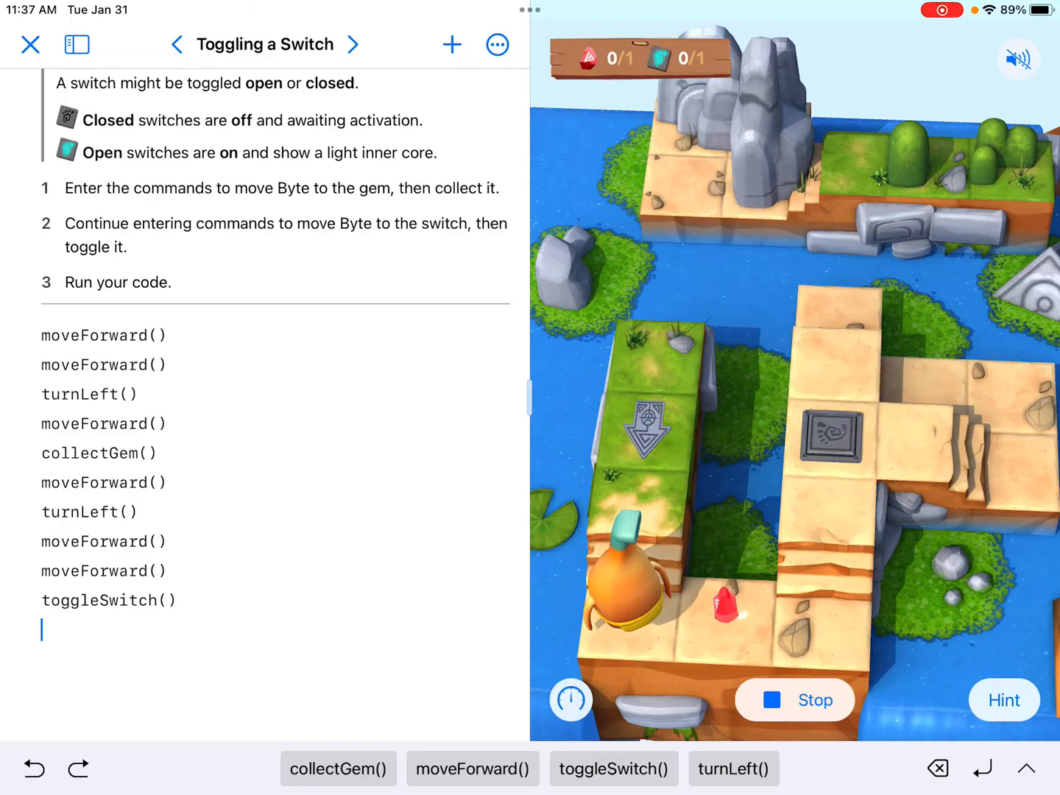